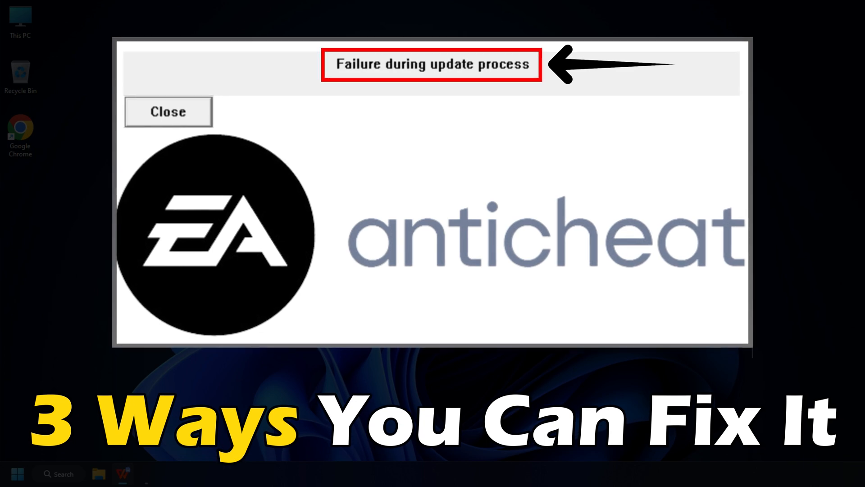
pyautogui.click(168, 112)
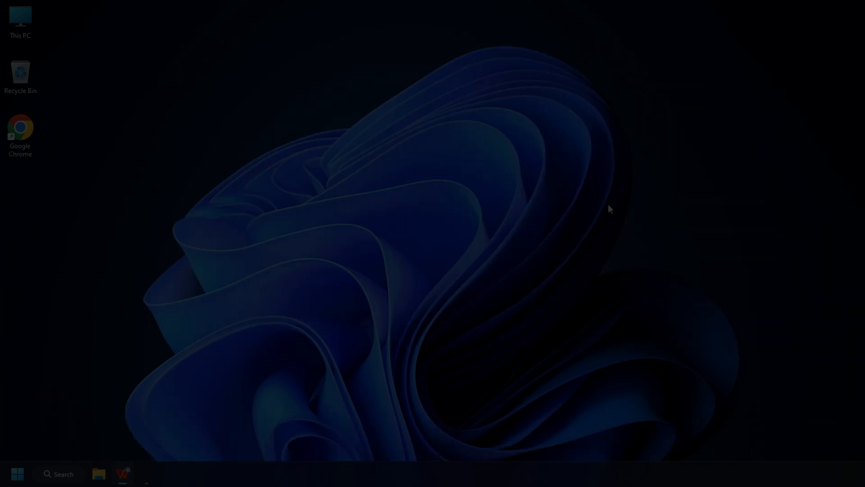